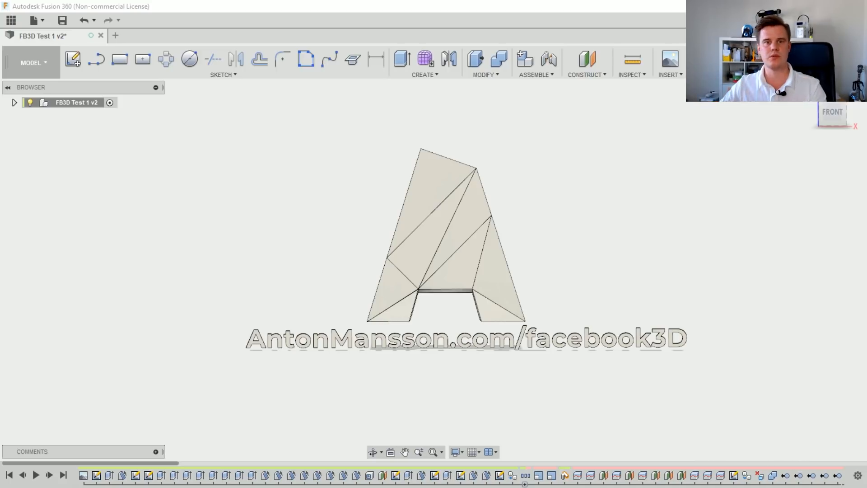
mouse_move(650, 212)
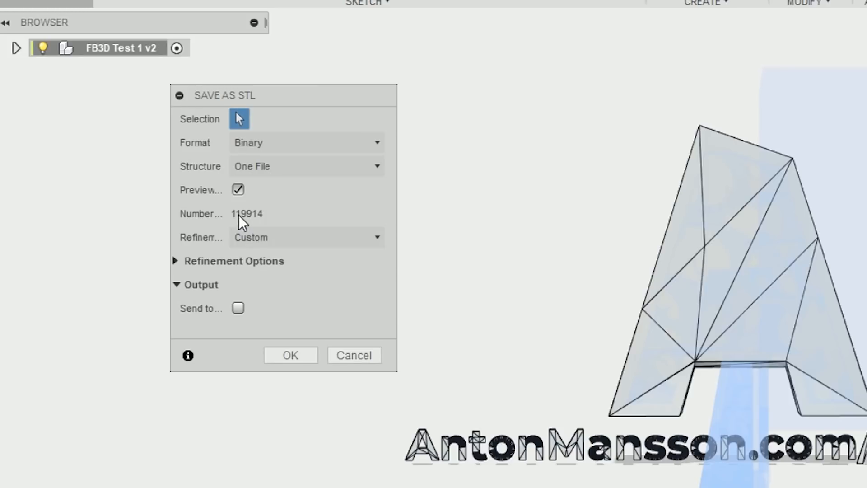
mouse_move(246, 223)
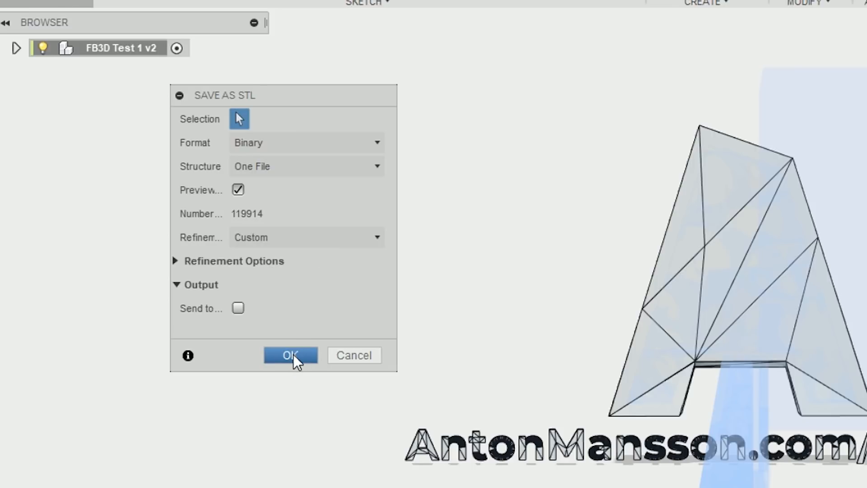
Step: Confirm the Save As STL settings to export the letter A as a binary STL
left_click(290, 355)
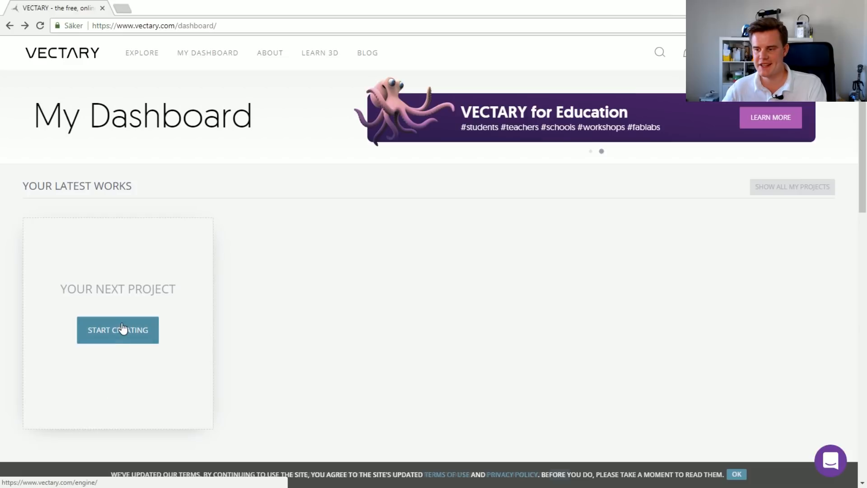
Step: Start a new, empty 3D project from the Vectary dashboard
left_click(117, 330)
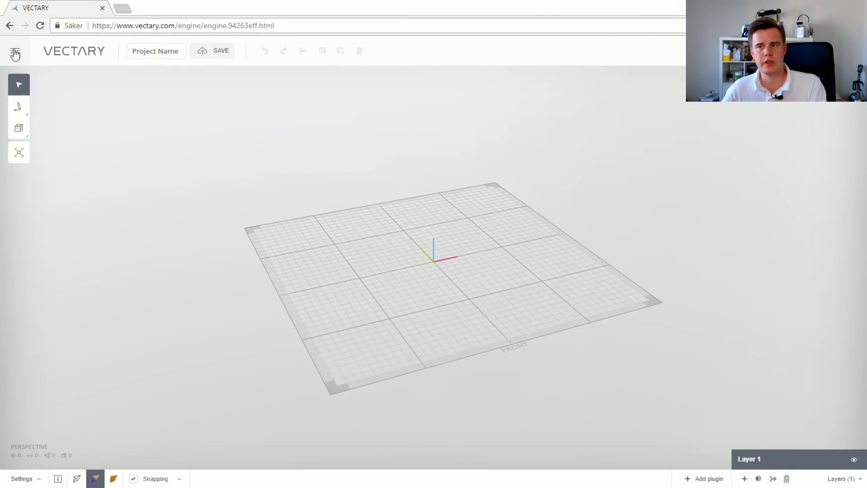
mouse_move(370, 275)
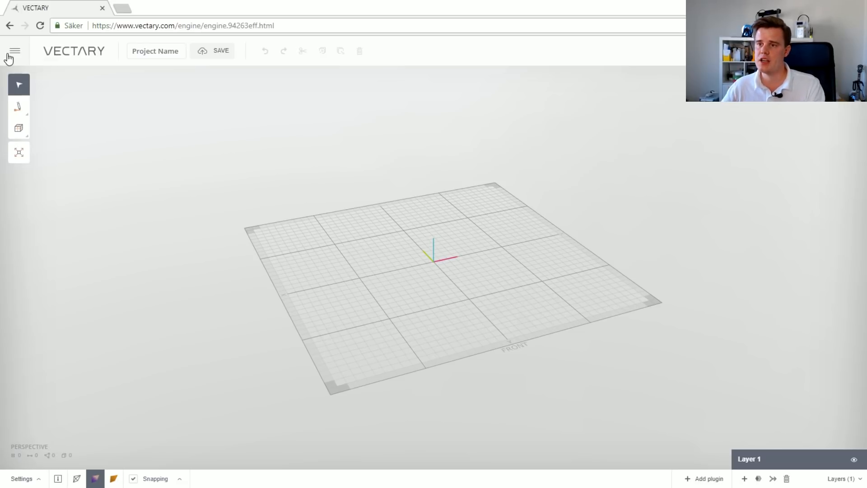
mouse_move(15, 58)
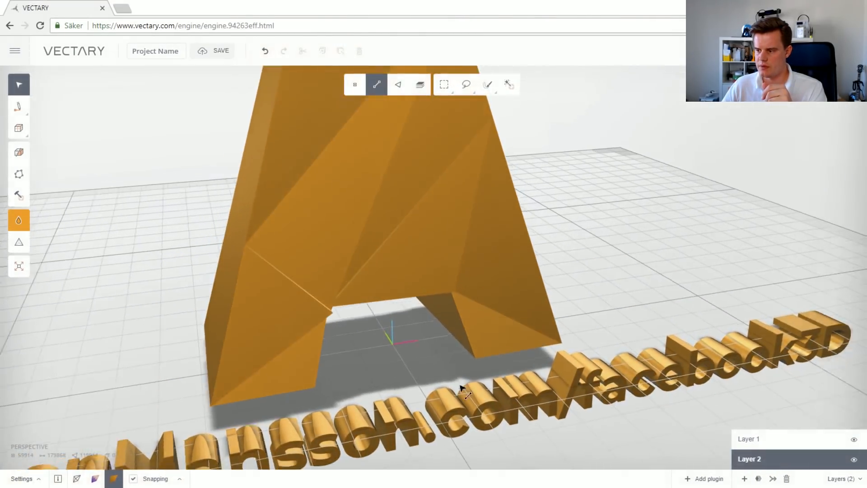
Step: Pull the view back so the whole imported letter A and text are visible
left_click_drag(458, 387, 393, 310)
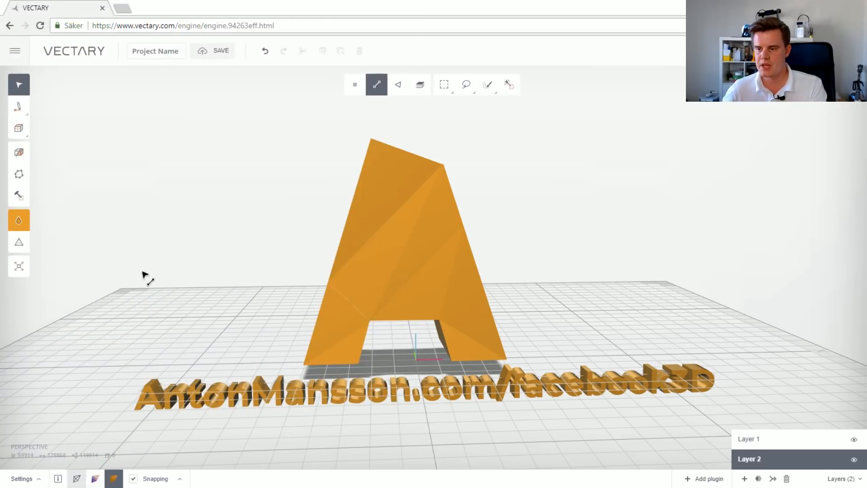
mouse_move(19, 220)
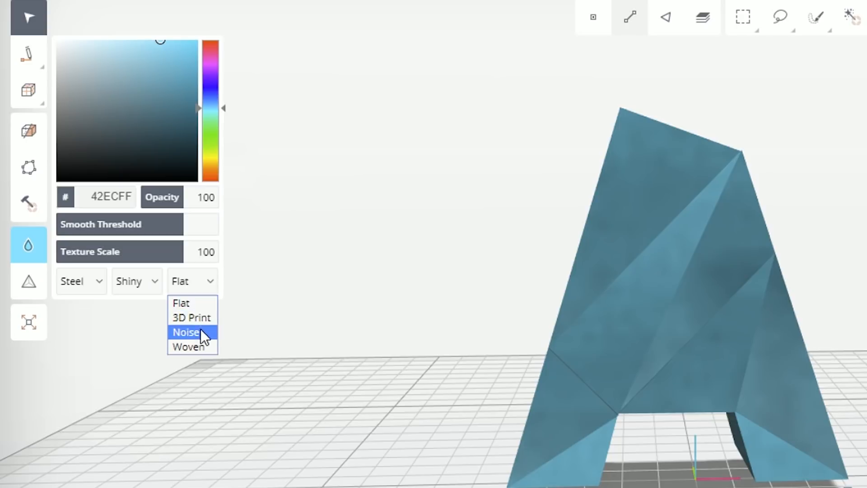
Step: Try Noise and Birch wood materials, then settle on a matte greyish-blue colour 7480A8
left_click(187, 332)
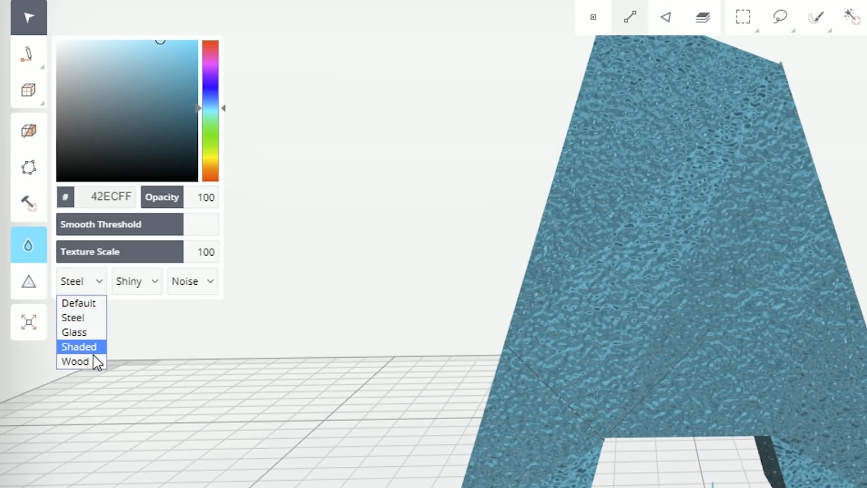
left_click(75, 361)
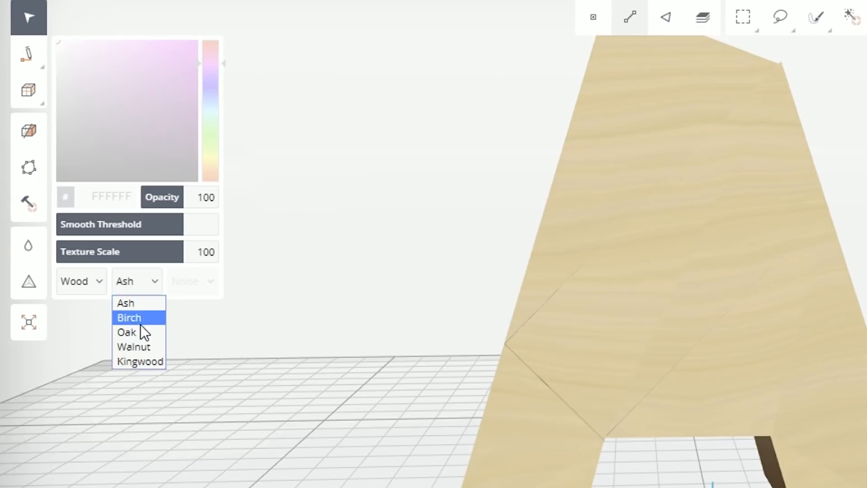
left_click(127, 332)
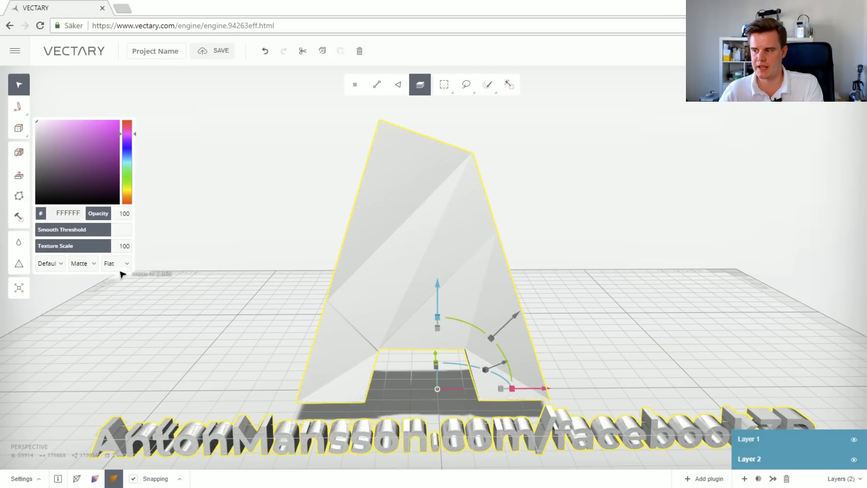
left_click(62, 147)
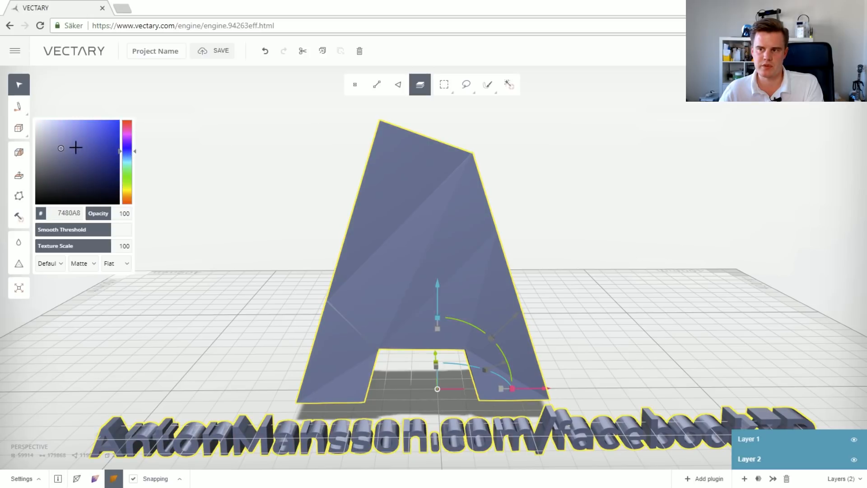
left_click(87, 136)
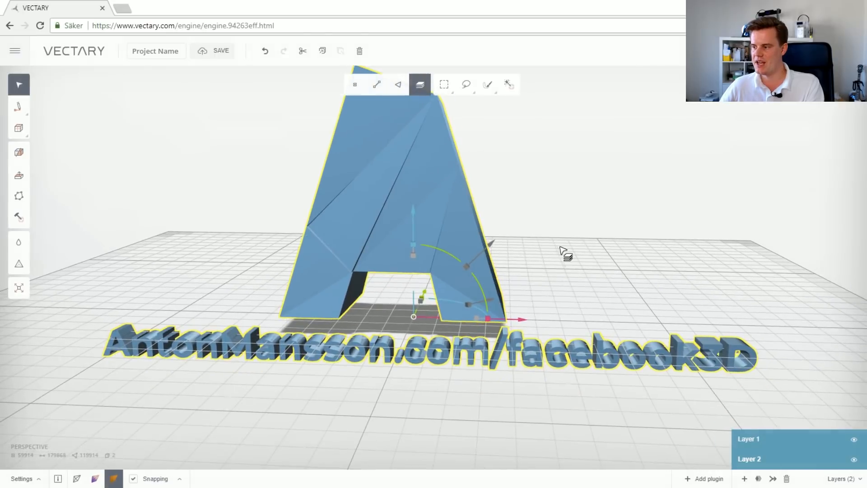
Step: Orbit the view around the mid-blue letter A and text
left_click_drag(563, 255, 764, 312)
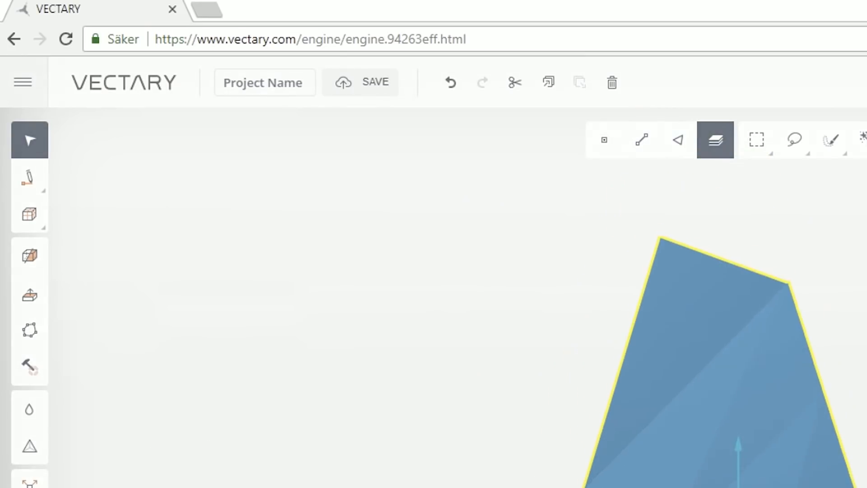
Step: Export the scene as a GLB 3D model and grab the downloaded Project Name (14).glb
left_click(23, 82)
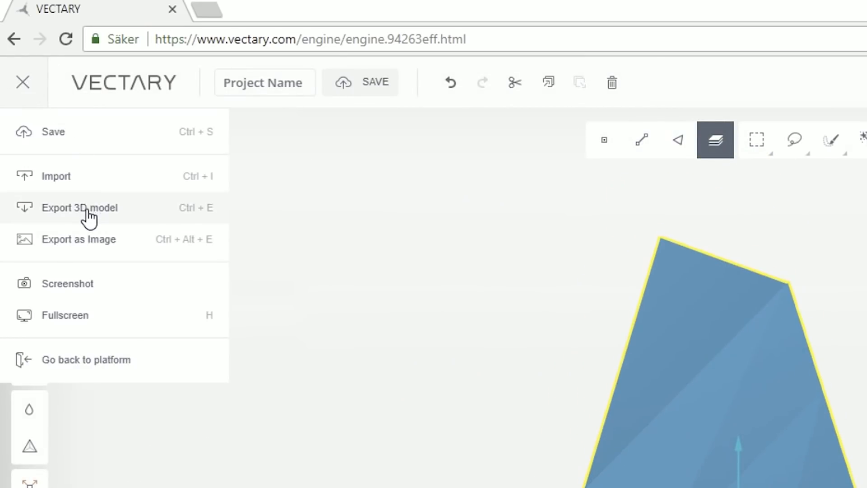
left_click(79, 207)
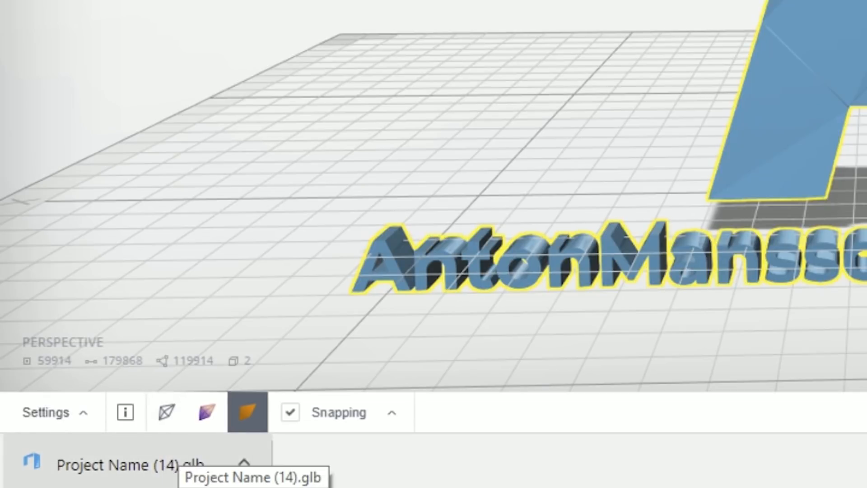
left_click(517, 8)
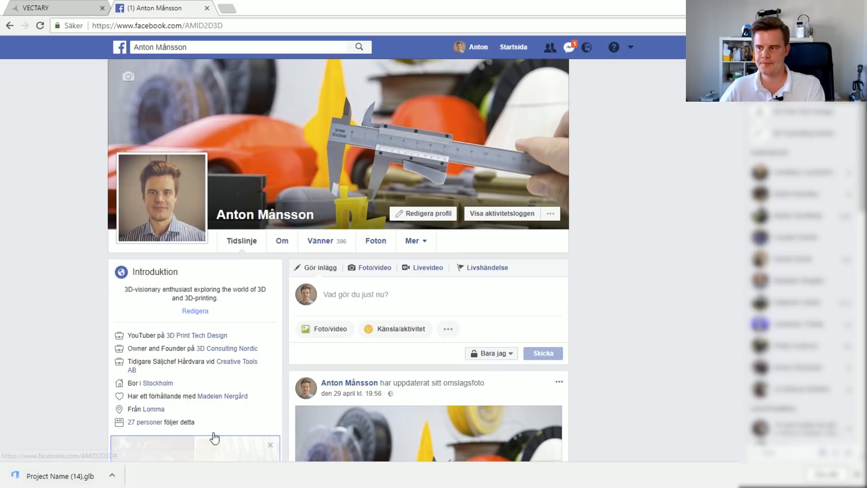
Step: Scroll the Facebook page to the Create Post box for the GLB drop
scroll("down", 3)
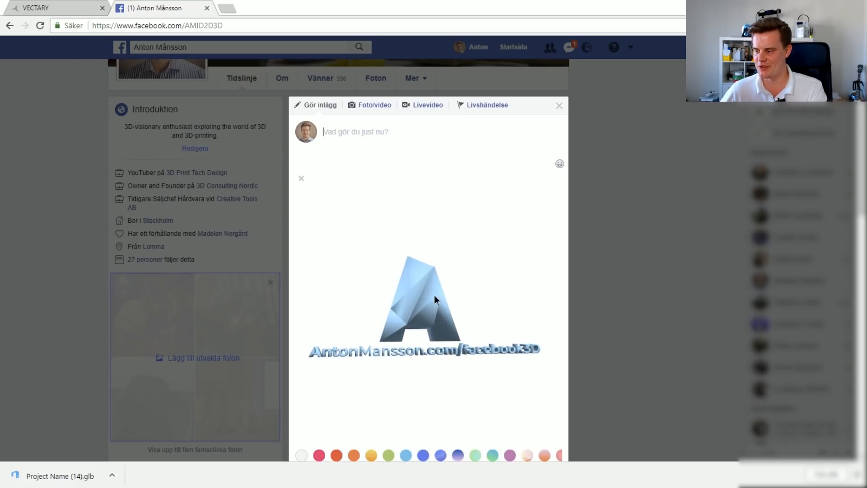
Step: Give the 3D letter A post draft a grey background and move into the caption field
scroll("down", 3)
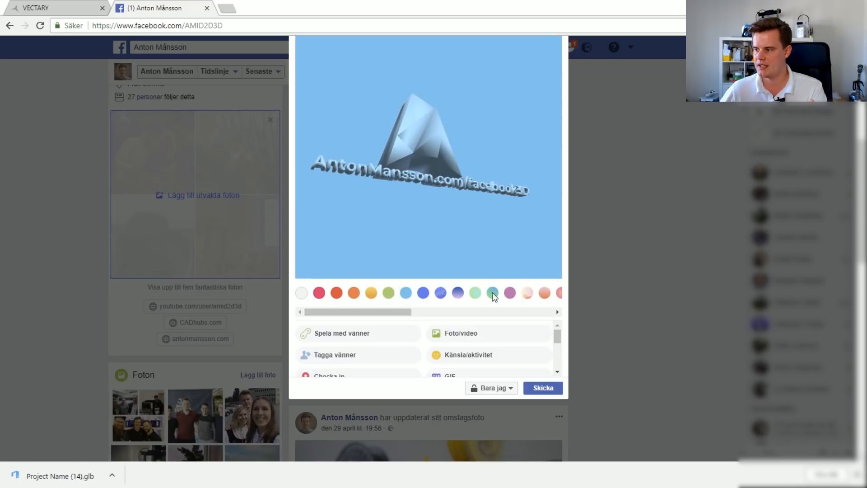
left_click(491, 292)
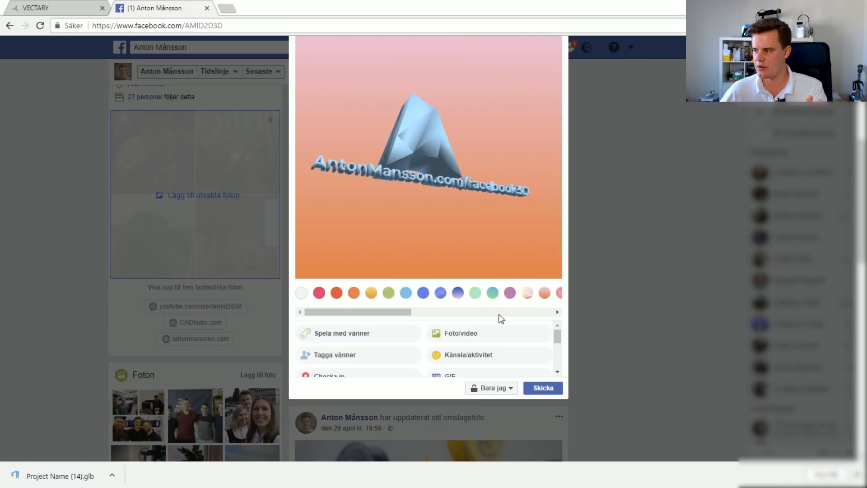
left_click(302, 292)
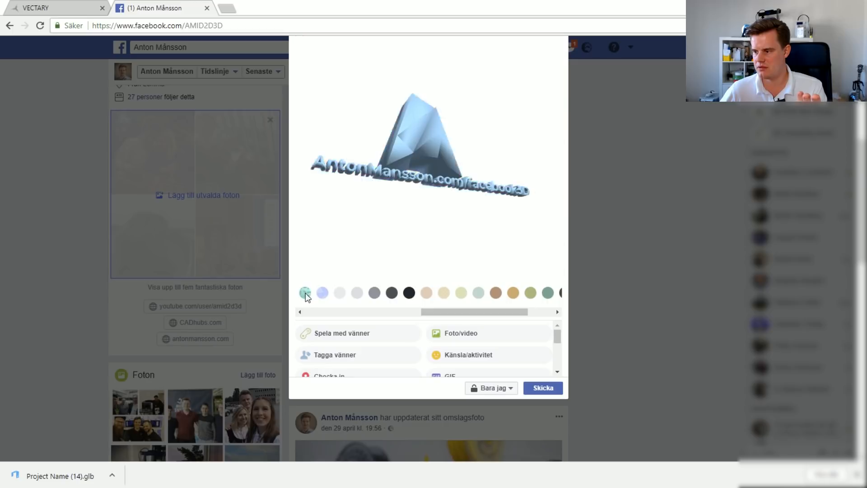
left_click(530, 292)
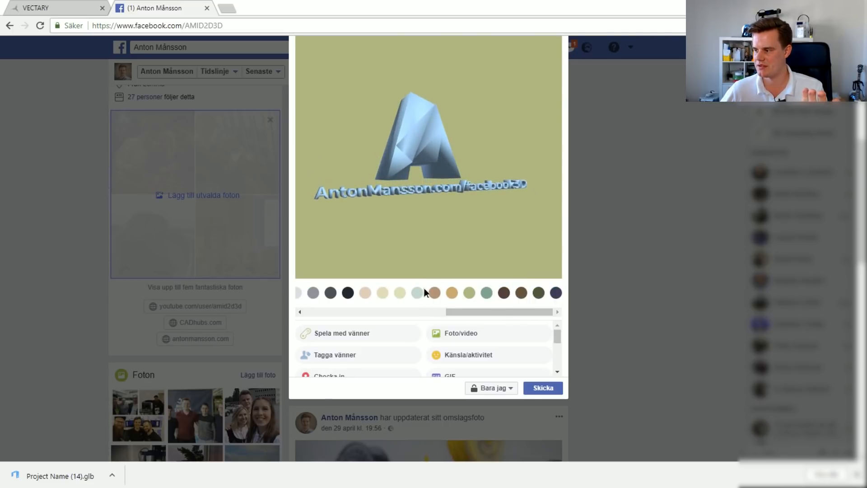
type("d")
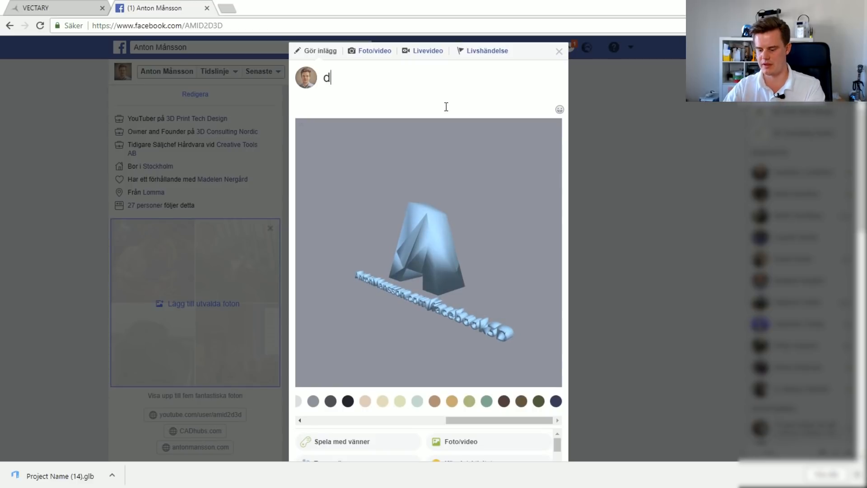
scroll("down", 3)
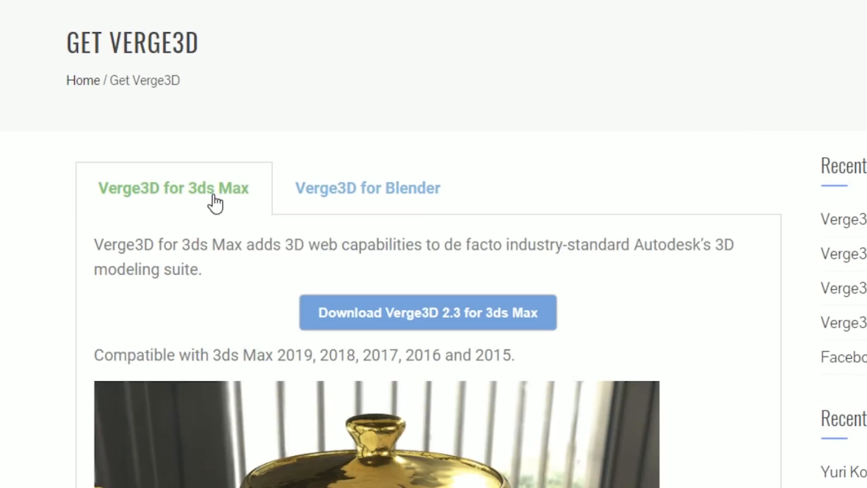
Step: Switch the Get Verge3D page to the Verge3D 2.3 for Blender download
left_click(368, 188)
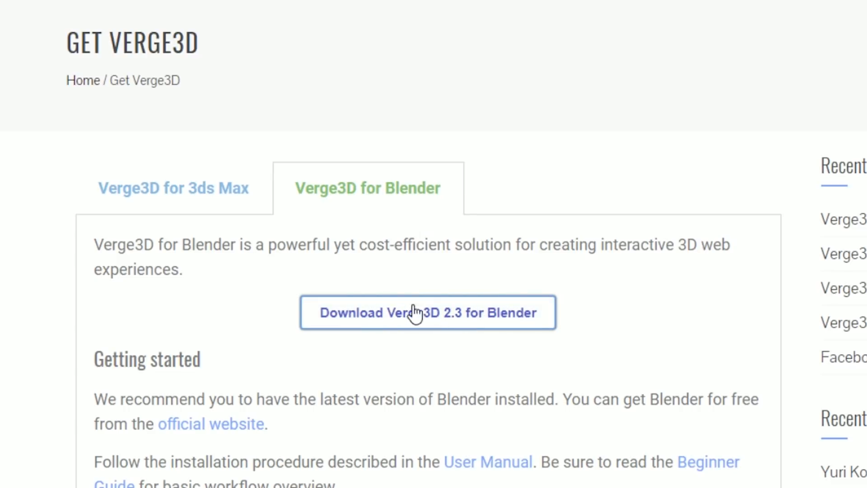
scroll("down", 3)
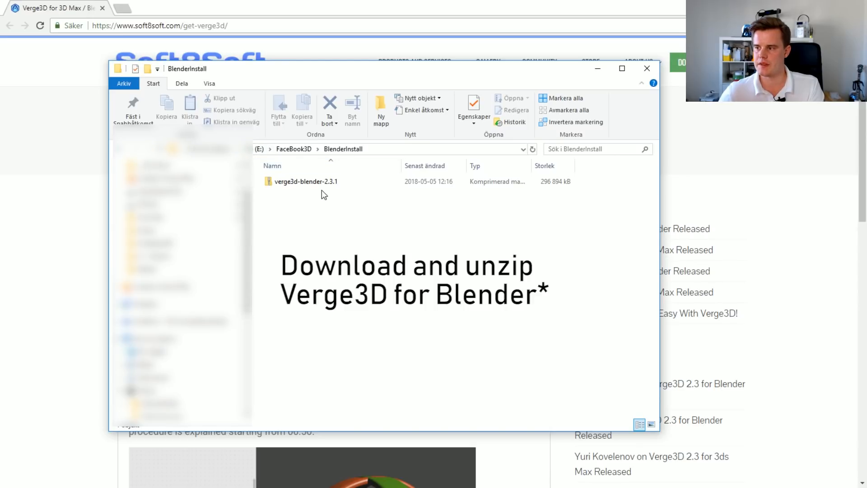
Step: Extract verge3d-blender-2.3.1.zip into its own folder via 7-Zip
right_click(305, 181)
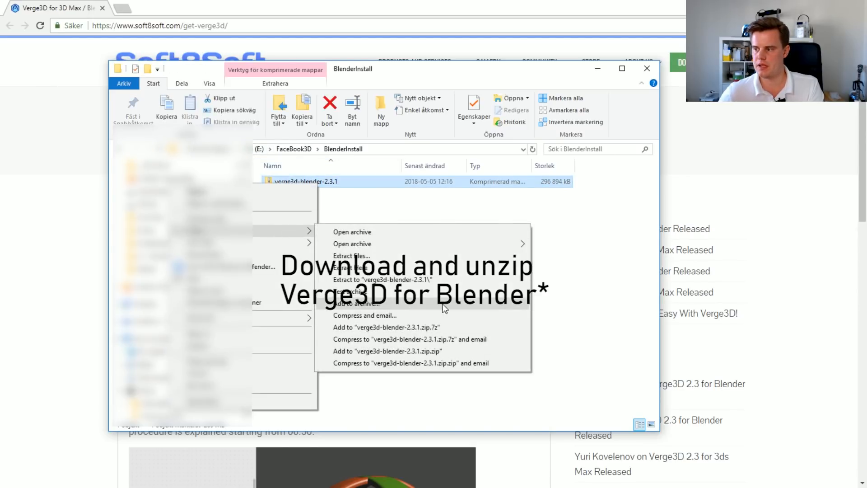
left_click(388, 280)
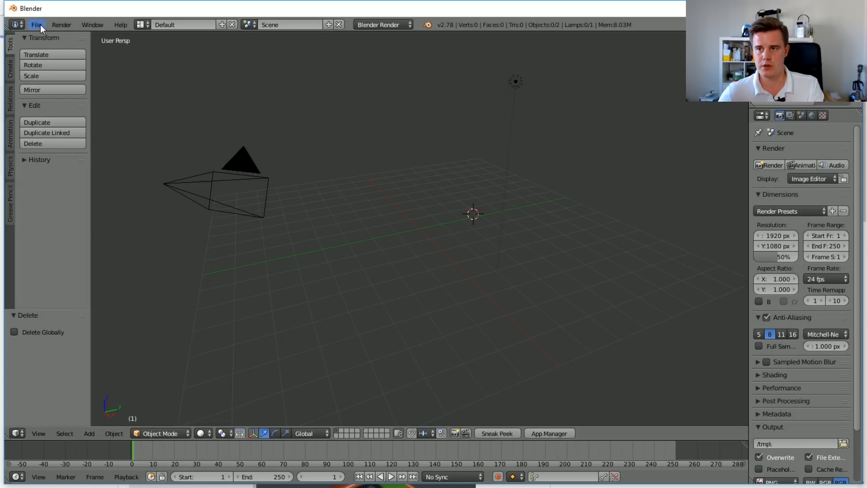
Step: Reach the Scripts folder chooser in the File tab of User Preferences
left_click(36, 25)
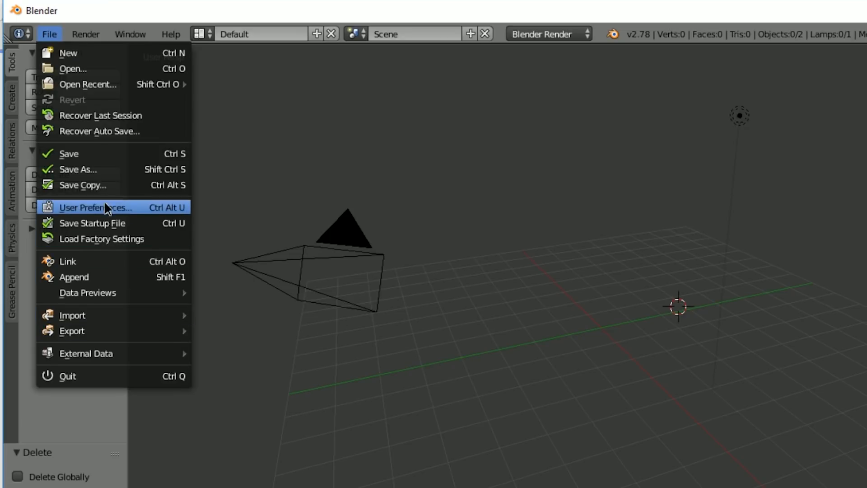
left_click(95, 207)
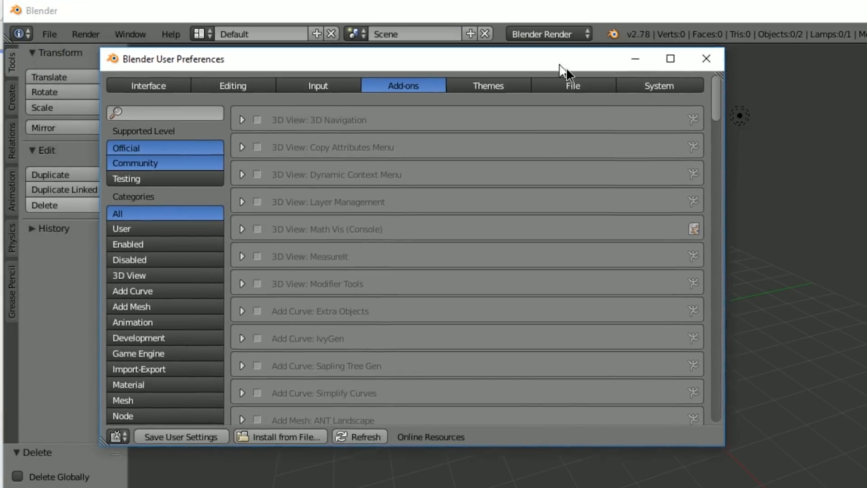
left_click(571, 86)
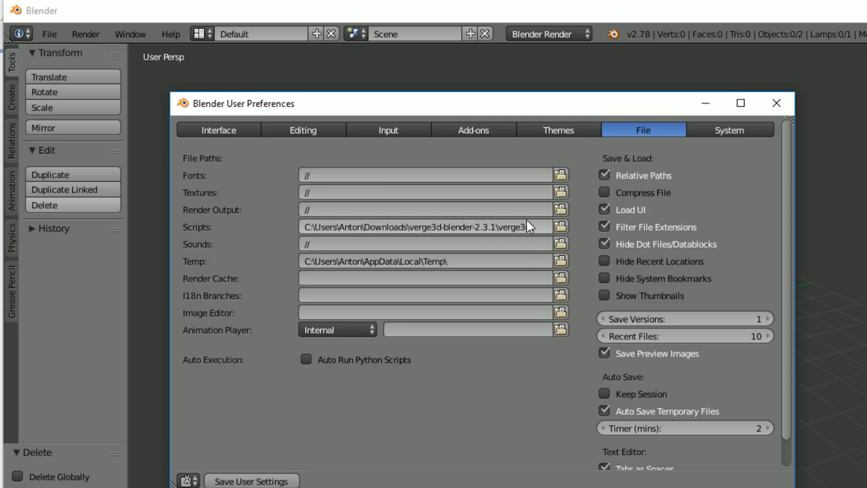
left_click(559, 227)
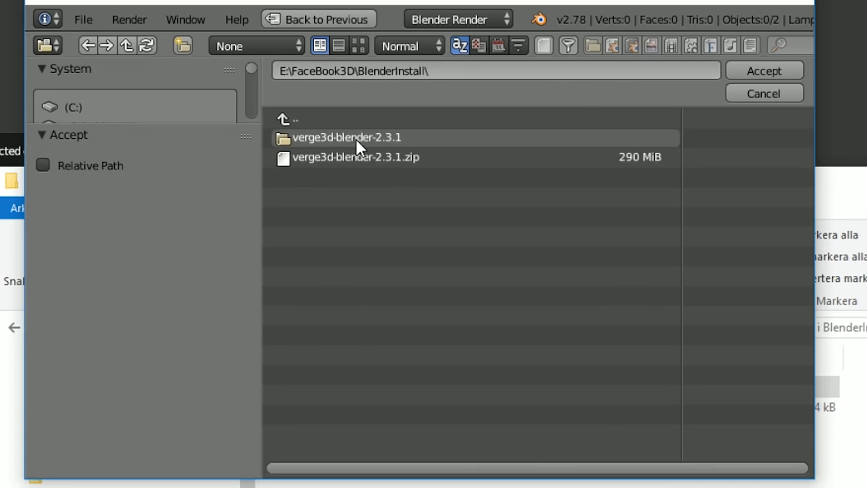
Step: Point the scripts path at verge3d-blender-2.3.1\verge3d, accept it, and reopen the preferences
double_click(346, 138)
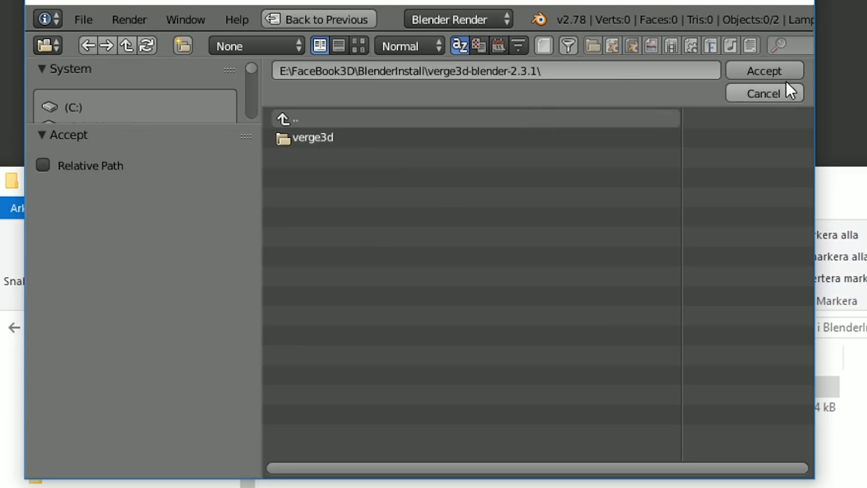
double_click(316, 138)
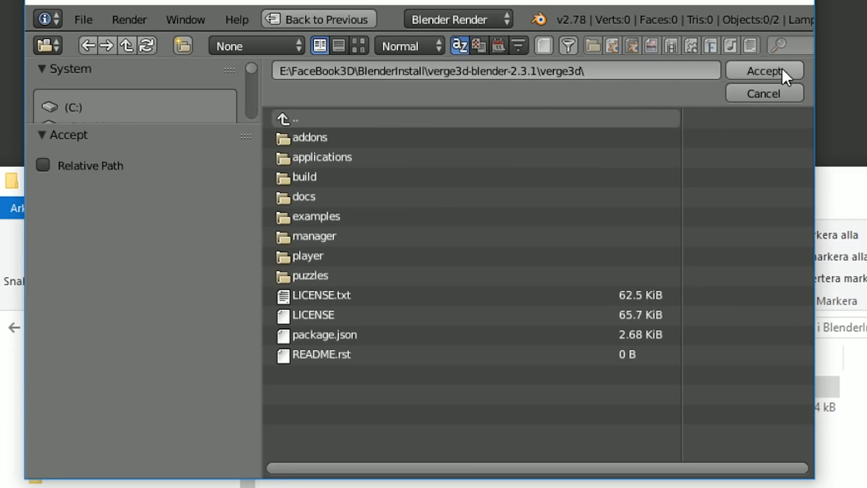
left_click(764, 70)
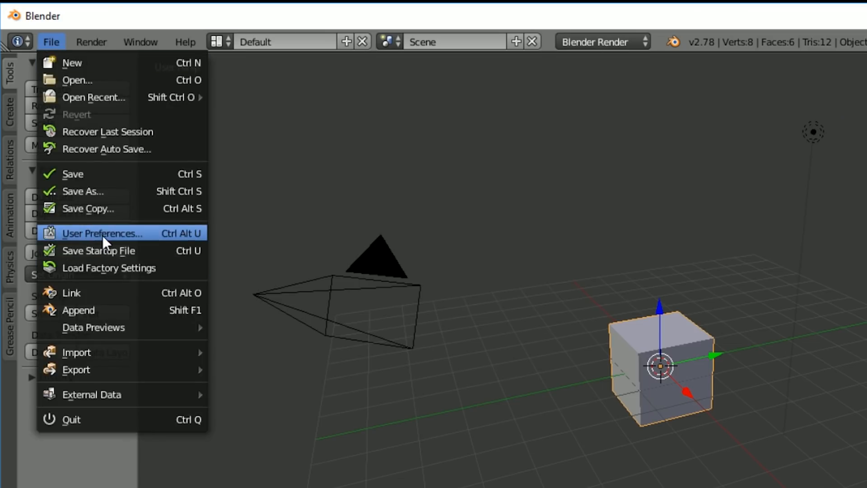
left_click(100, 233)
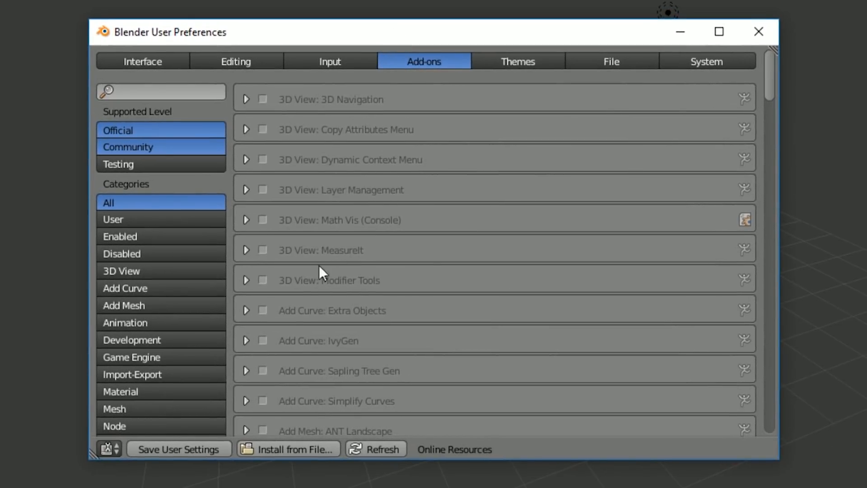
Step: Enable the 'Verge3D: Verge3D' add-on at the bottom of the add-ons list
scroll("down", 3)
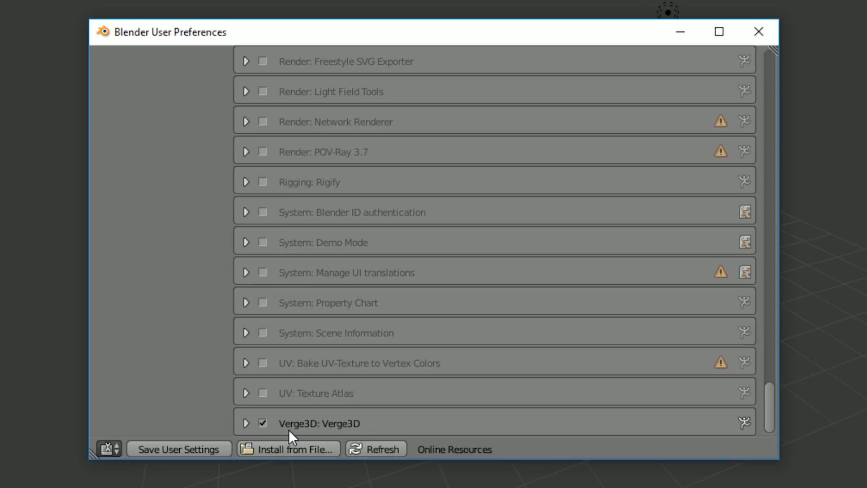
mouse_move(285, 402)
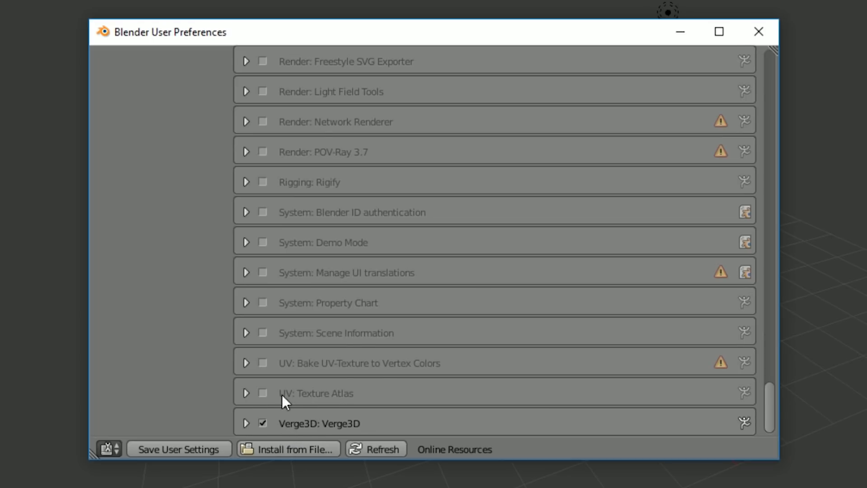
left_click(758, 32)
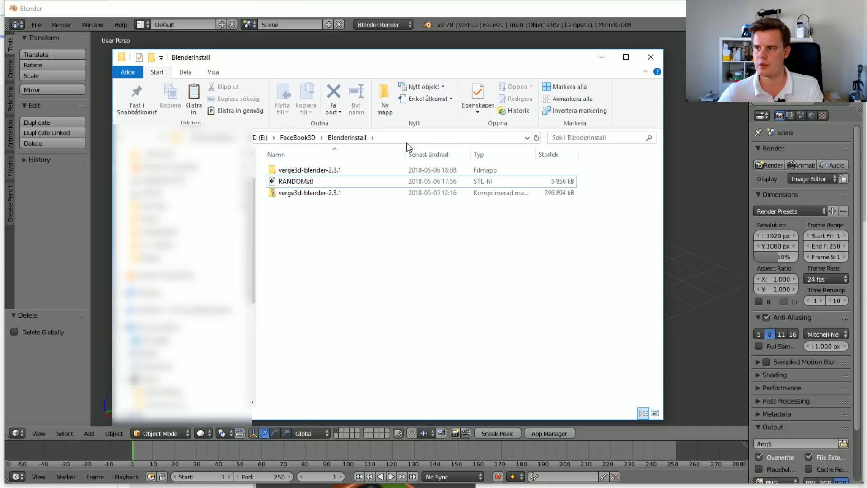
Step: Import RANDOMstl.stl into the scene and scale the letter A to 0.064 on every axis
left_click(77, 28)
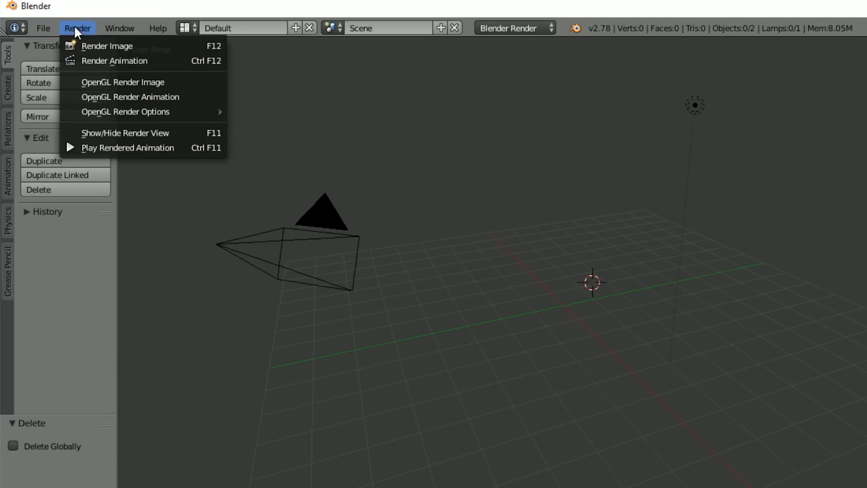
left_click(43, 28)
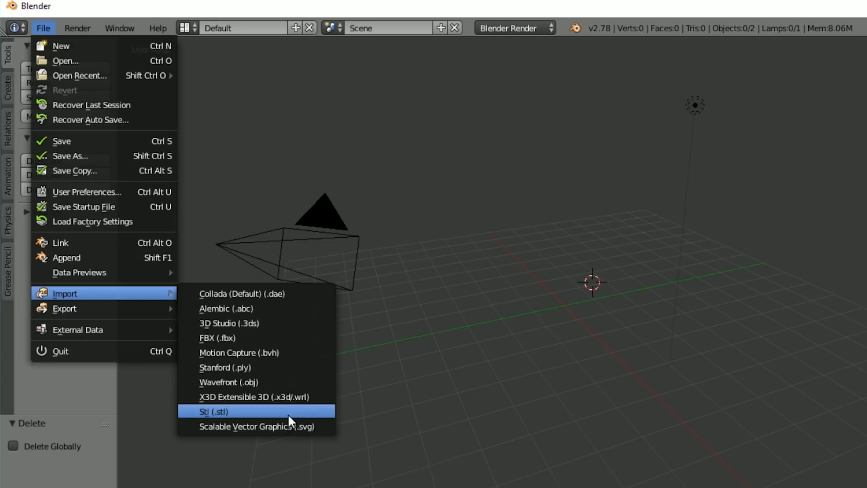
left_click(215, 411)
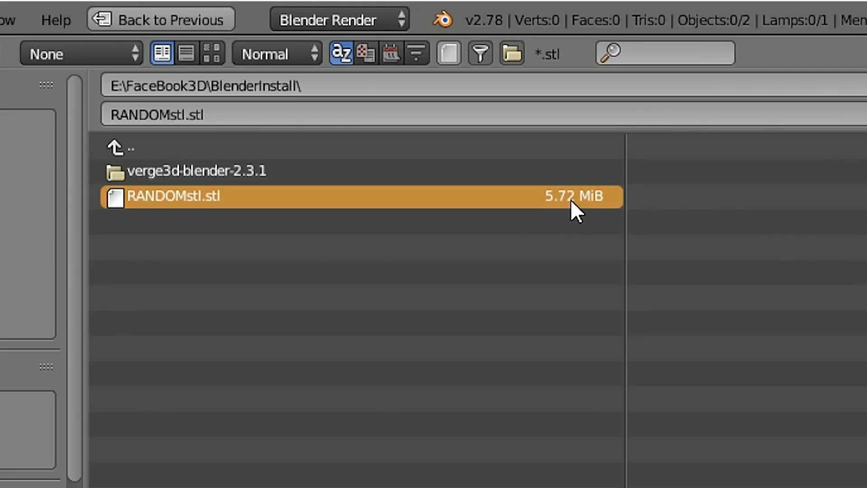
mouse_move(573, 213)
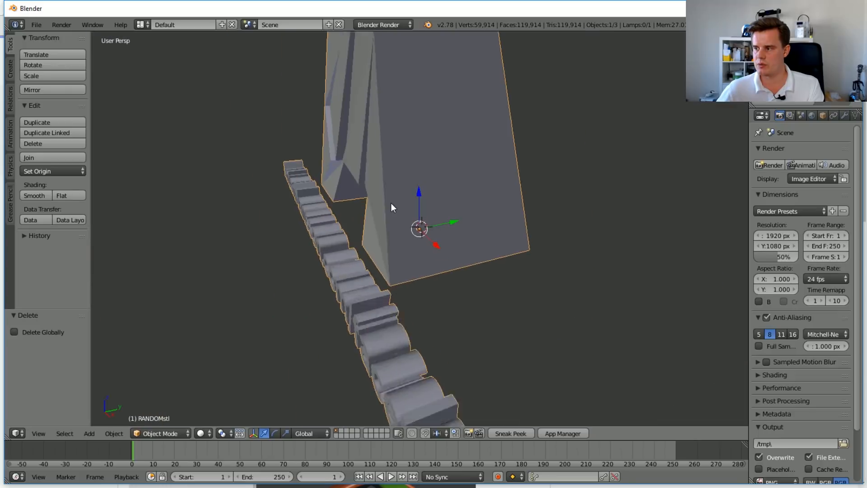
left_click(35, 25)
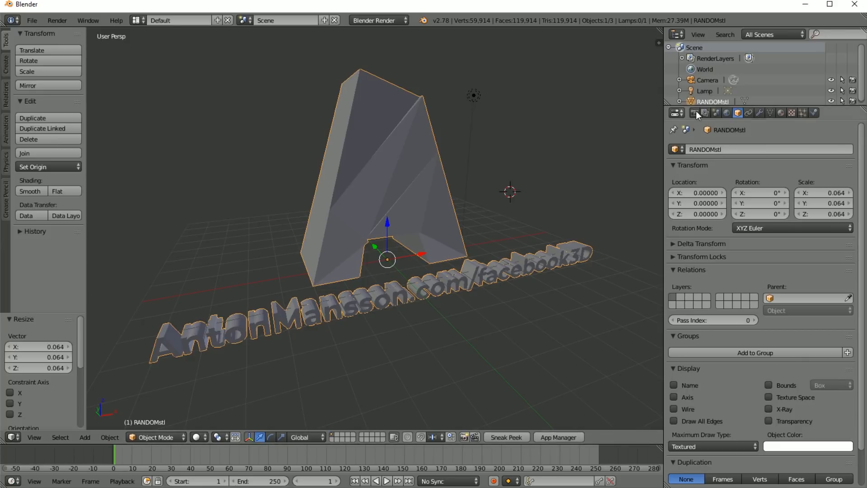
Step: Bring up the export formats list showing the Facebook GLB (.glb) entry from Verge3D
left_click(738, 113)
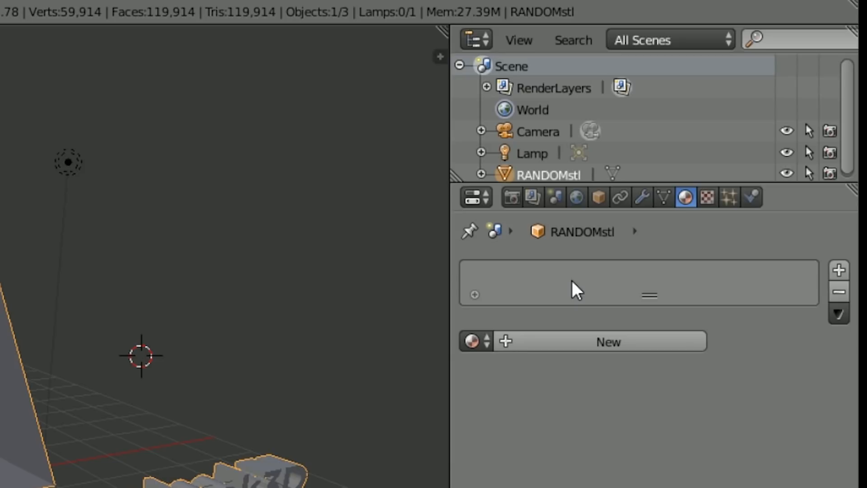
mouse_move(553, 294)
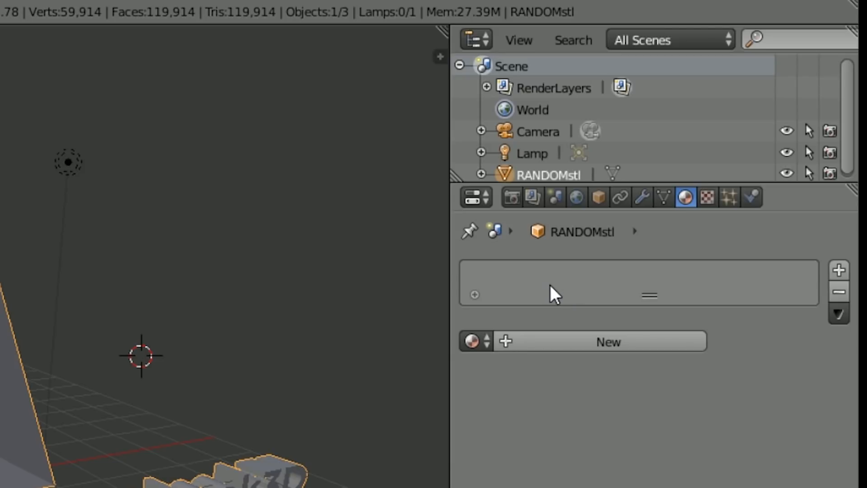
left_click(607, 341)
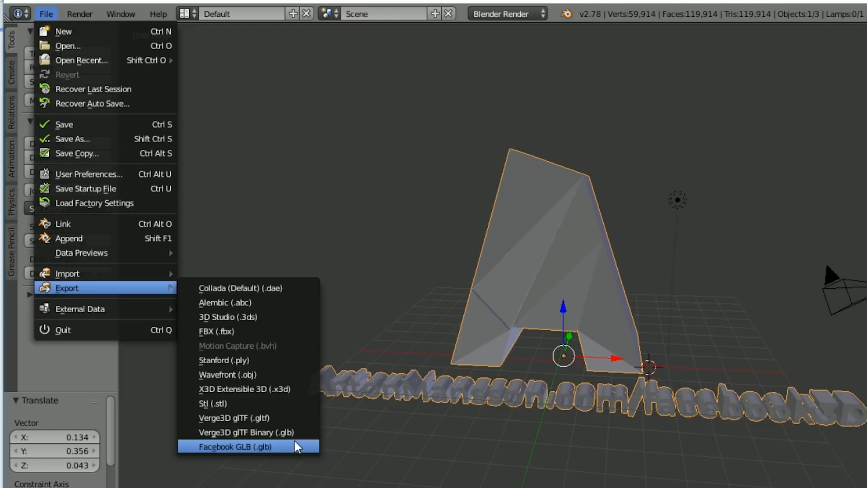
mouse_move(262, 454)
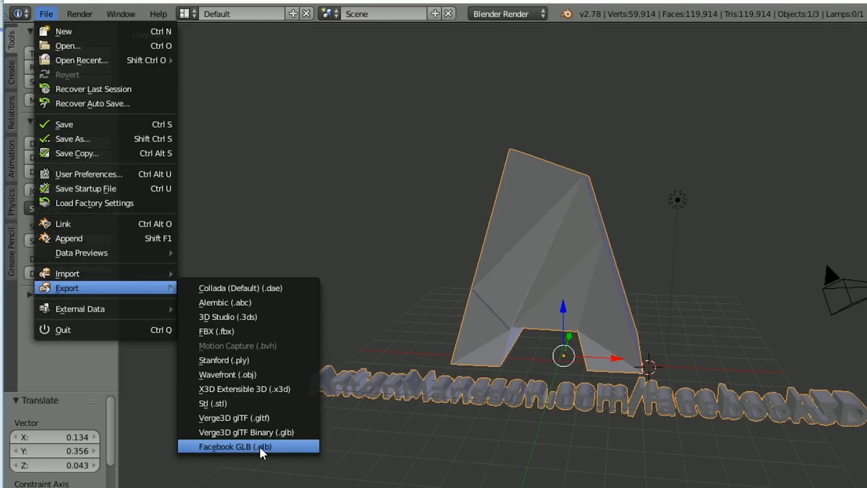
mouse_move(282, 437)
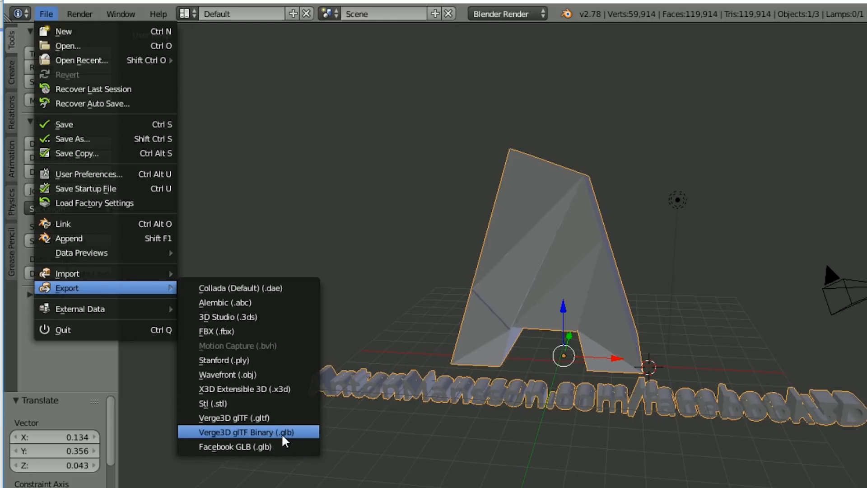
mouse_move(260, 446)
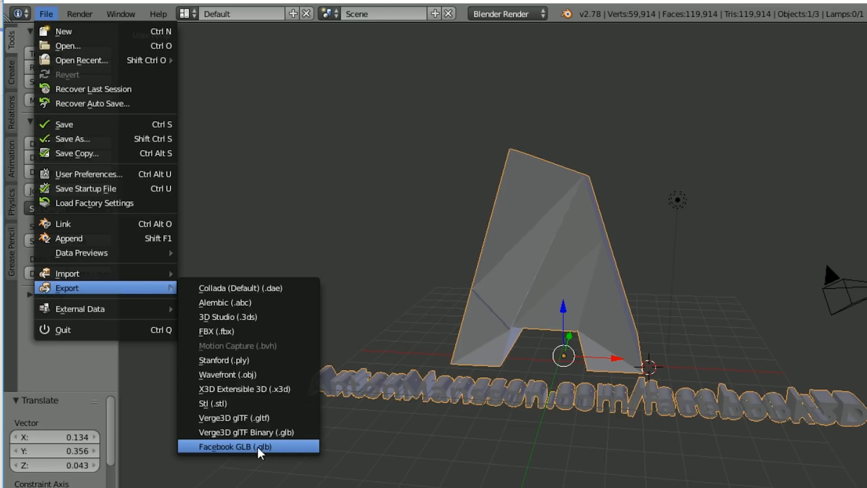
Step: Export the letter A scene as a Facebook GLB named RANDOM into the BlenderInstall folder
left_click(248, 446)
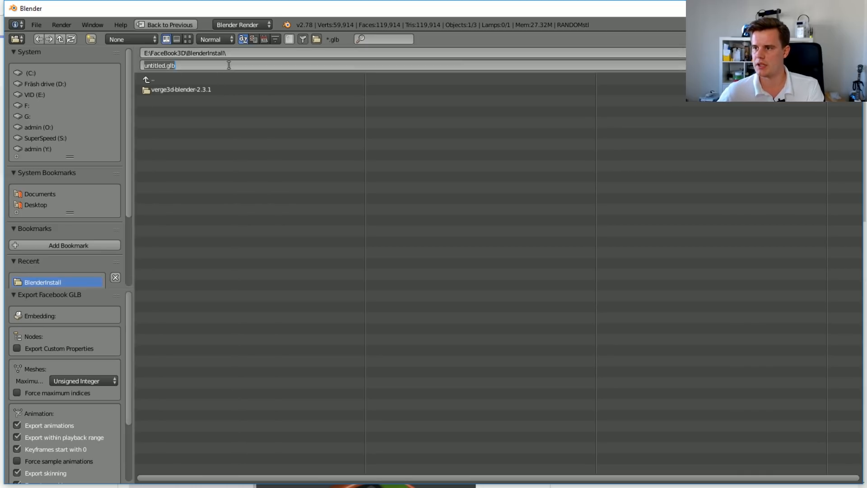
type("RANDOM")
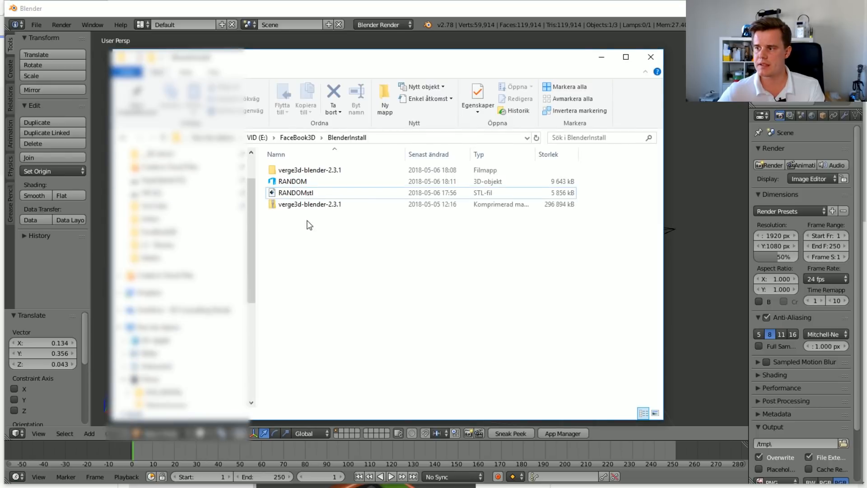
left_click(291, 182)
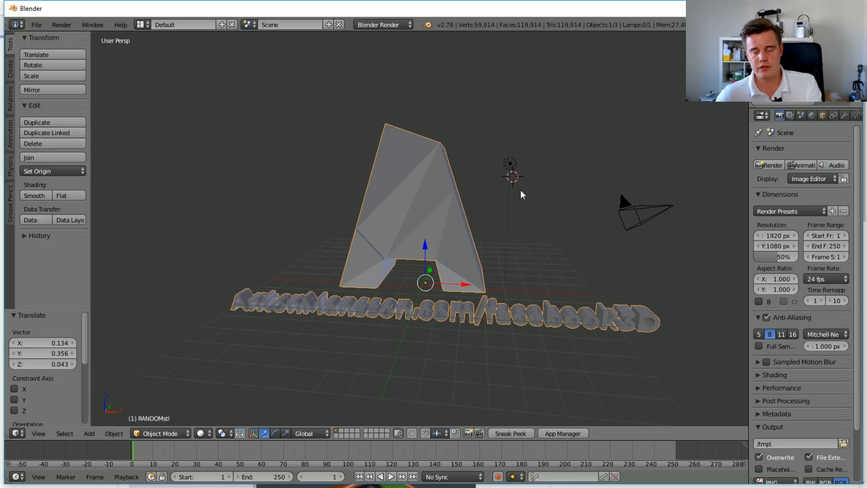
mouse_move(570, 186)
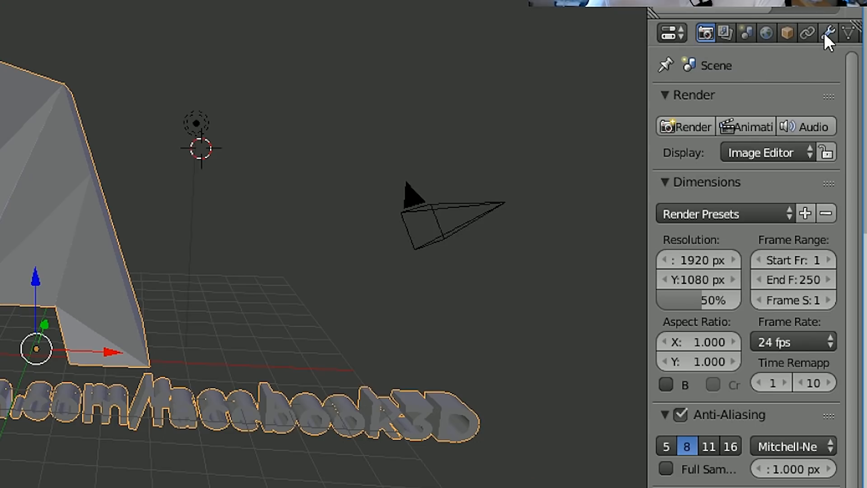
Step: Add a Decimate modifier at ratio 0.3 to the letter A mesh and apply it
left_click(827, 33)
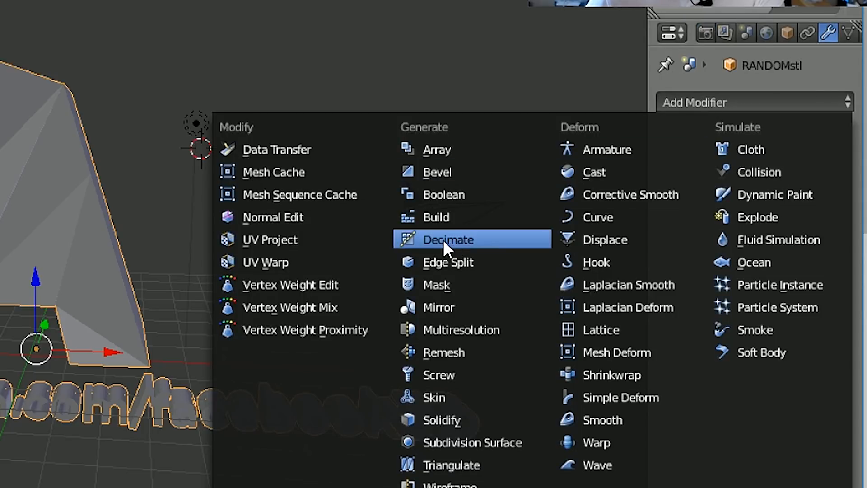
left_click(449, 238)
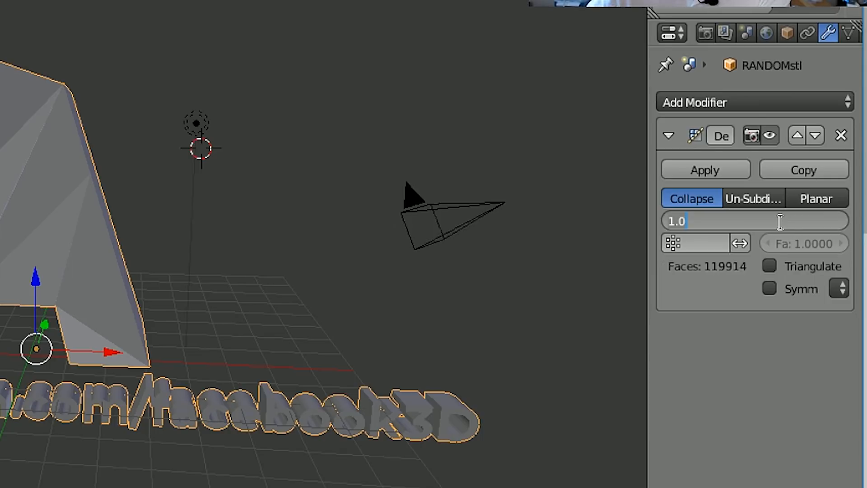
type("0.3")
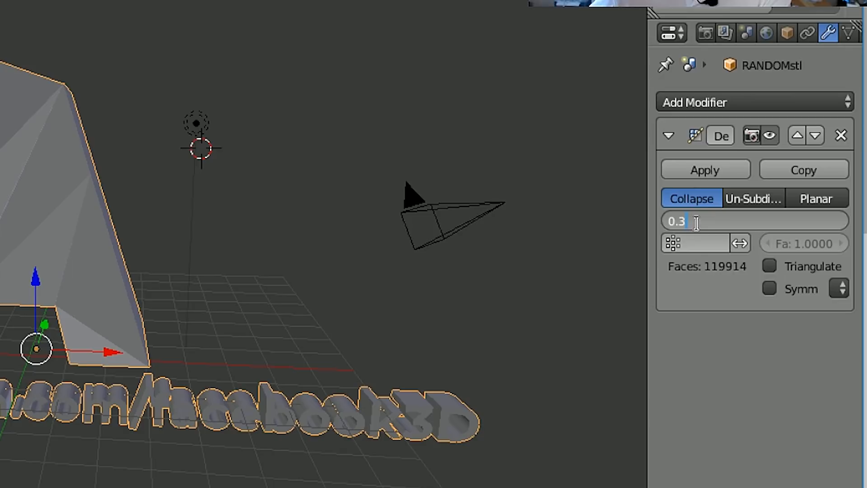
key("Return")
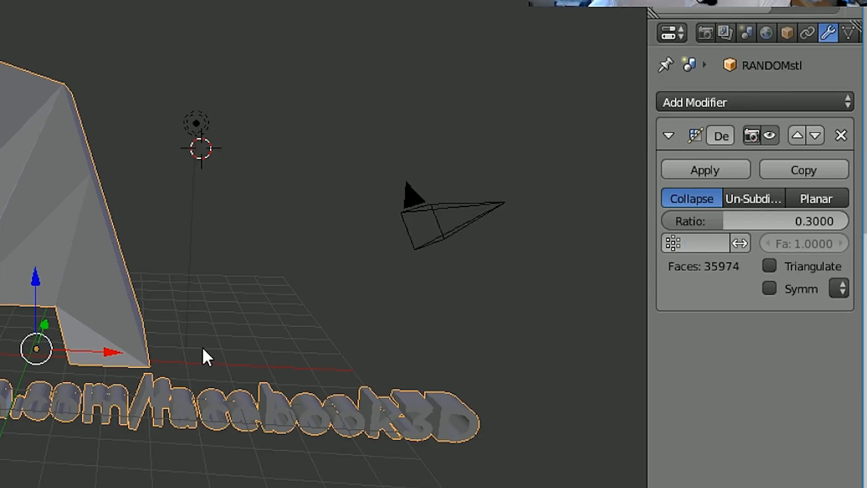
double_click(755, 220)
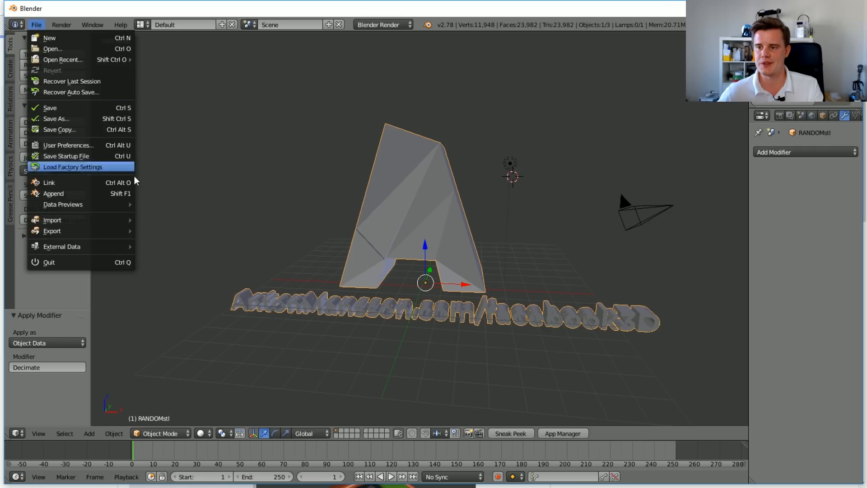
mouse_move(53, 231)
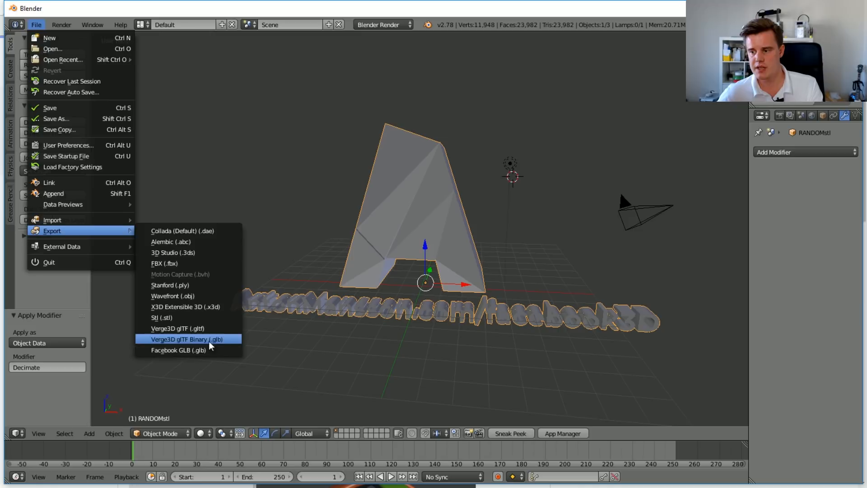
Step: Export the decimated letter A again as a Facebook GLB file
left_click(187, 338)
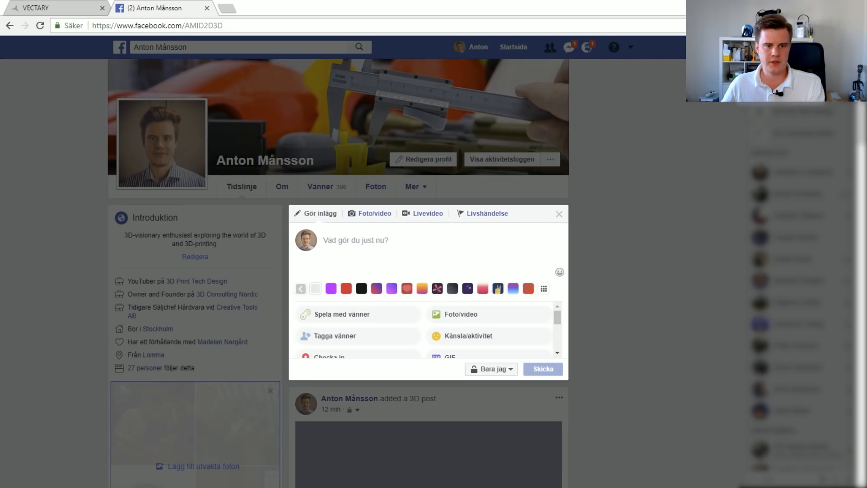
Step: Post the letter A GLB on Facebook captioned 'This one is made in Blender' and scroll the timeline
type("This one is made in Blender")
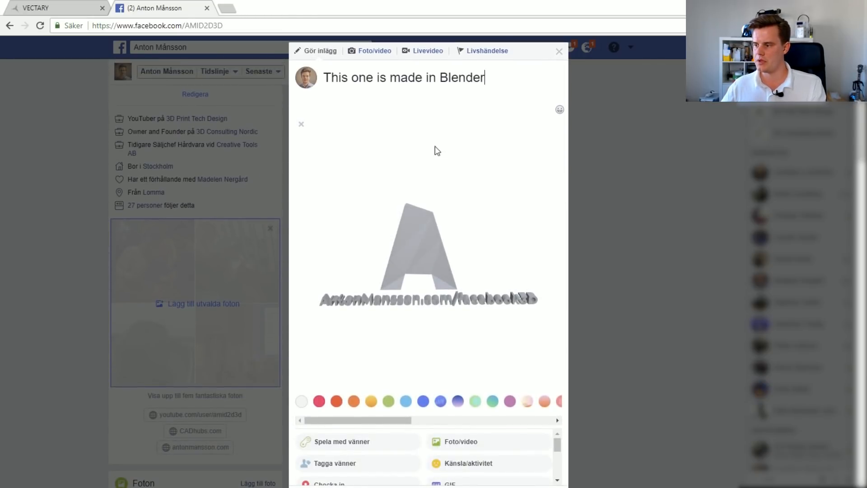
scroll("down", 3)
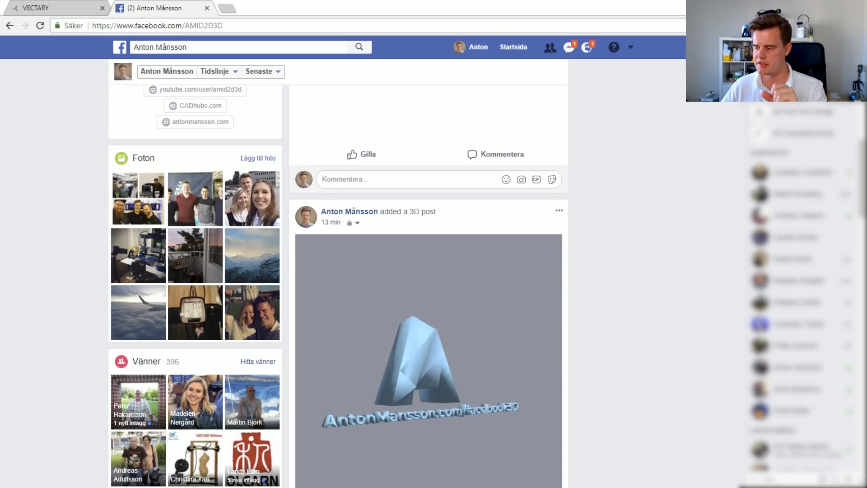
scroll("down", 3)
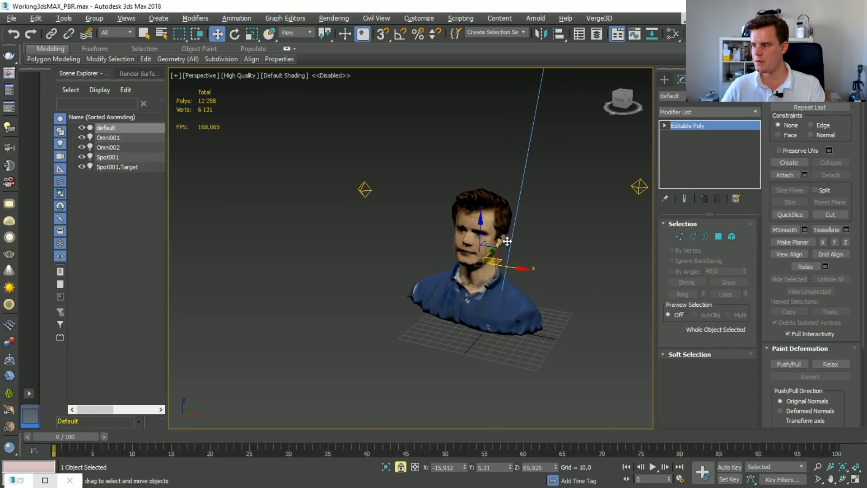
mouse_move(544, 255)
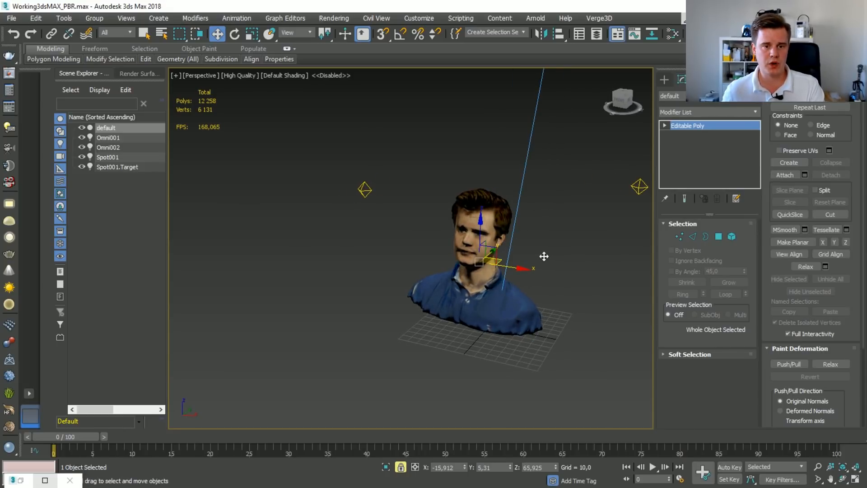
left_click(599, 18)
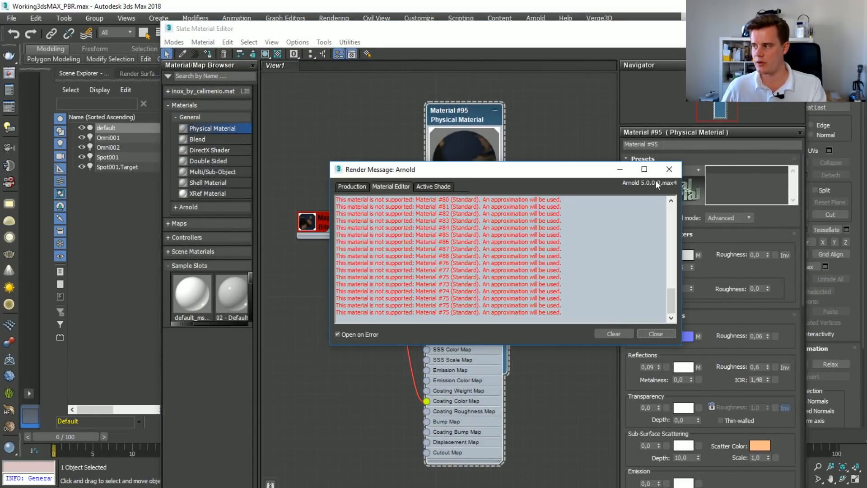
left_click(655, 333)
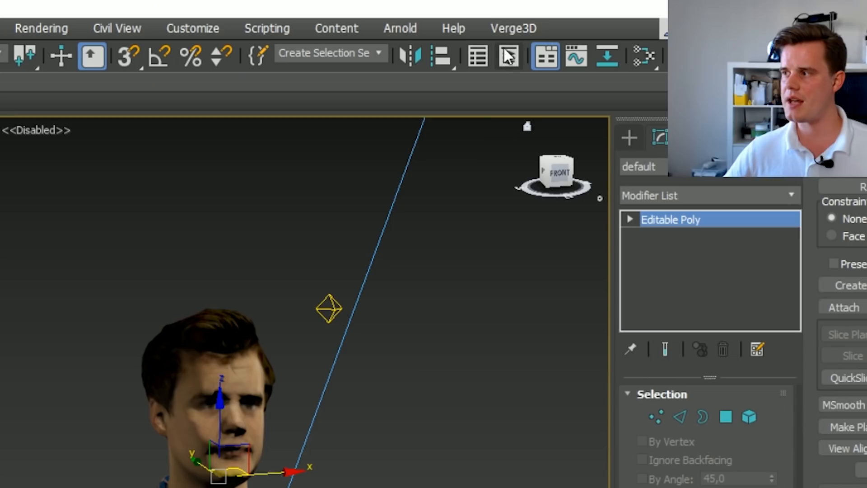
left_click(512, 28)
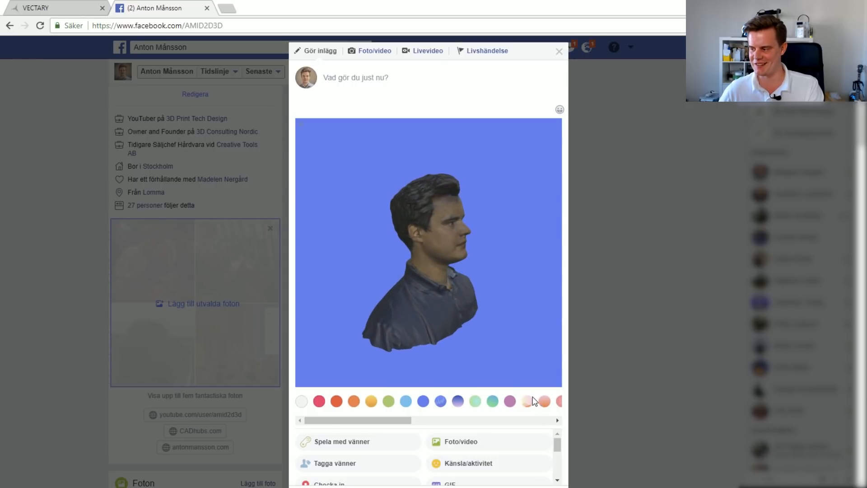
Step: Give the head scan post a pink-to-orange gradient background and rotate the head to profile
left_click(542, 401)
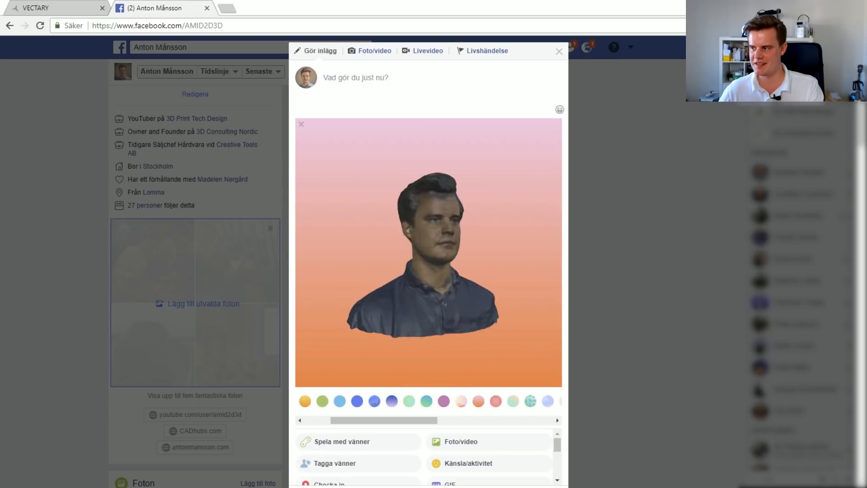
left_click_drag(470, 249, 375, 249)
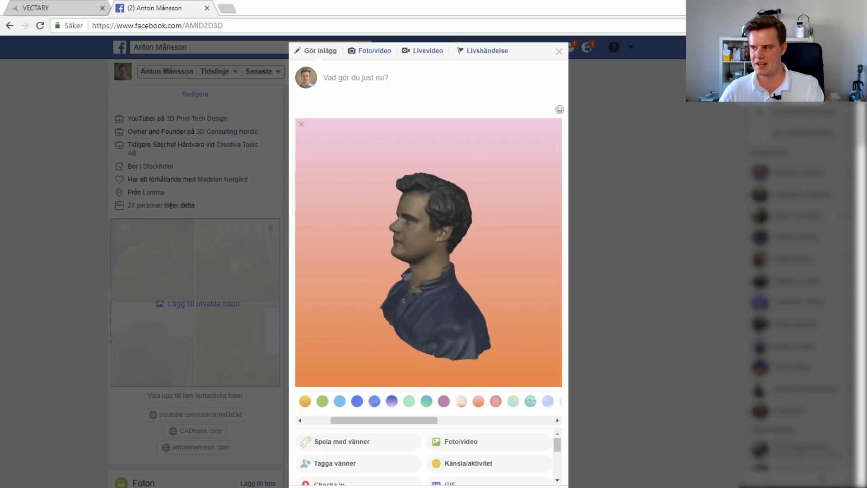